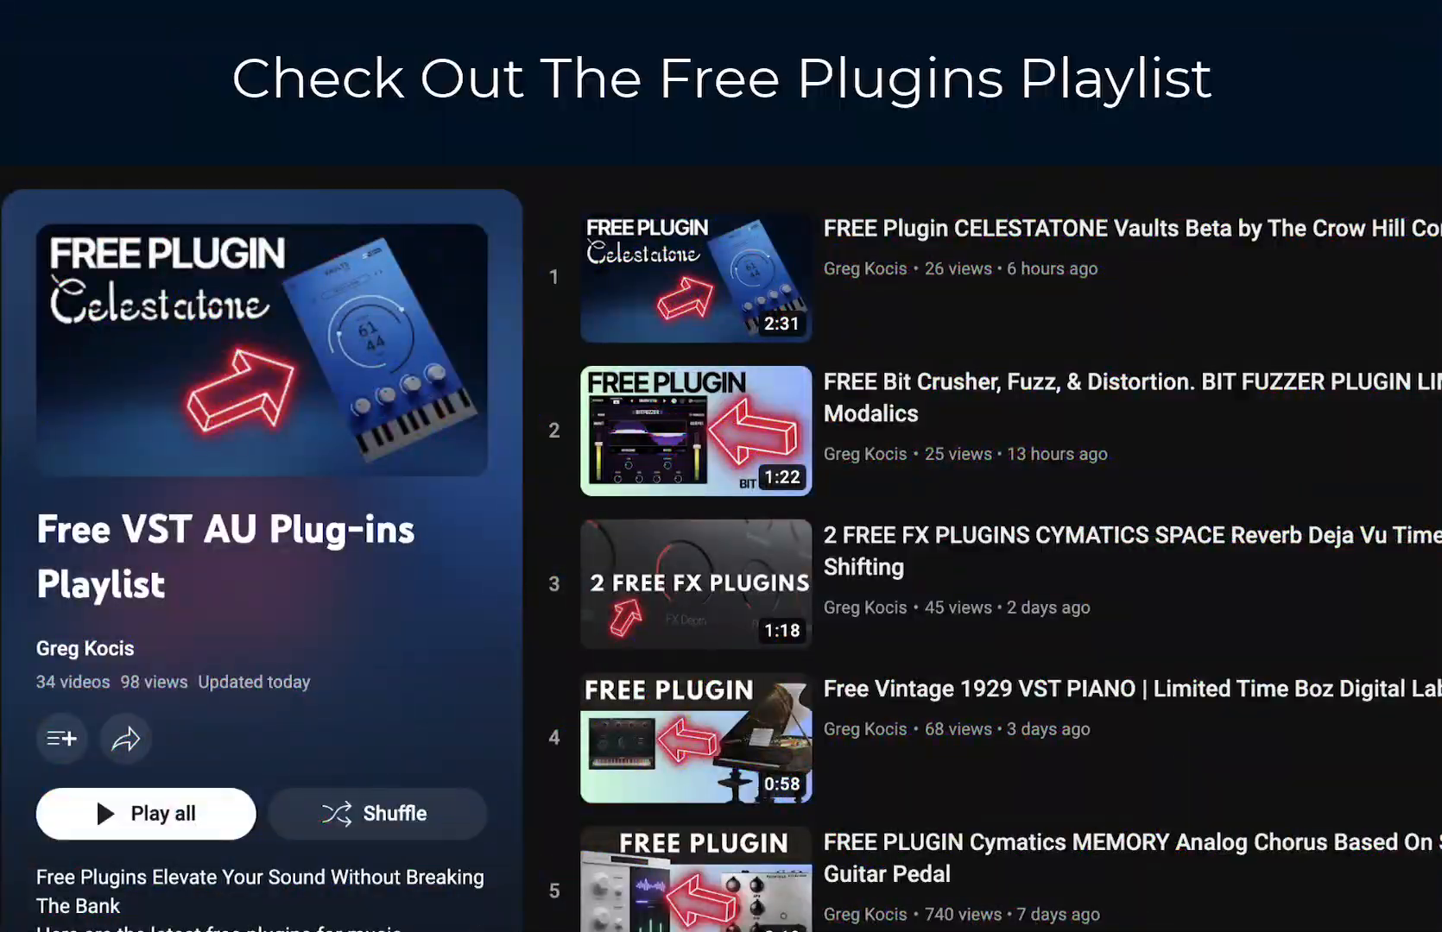
# Step: Keep MDX-Net as the process method from the methods list
pyautogui.scroll(-3)
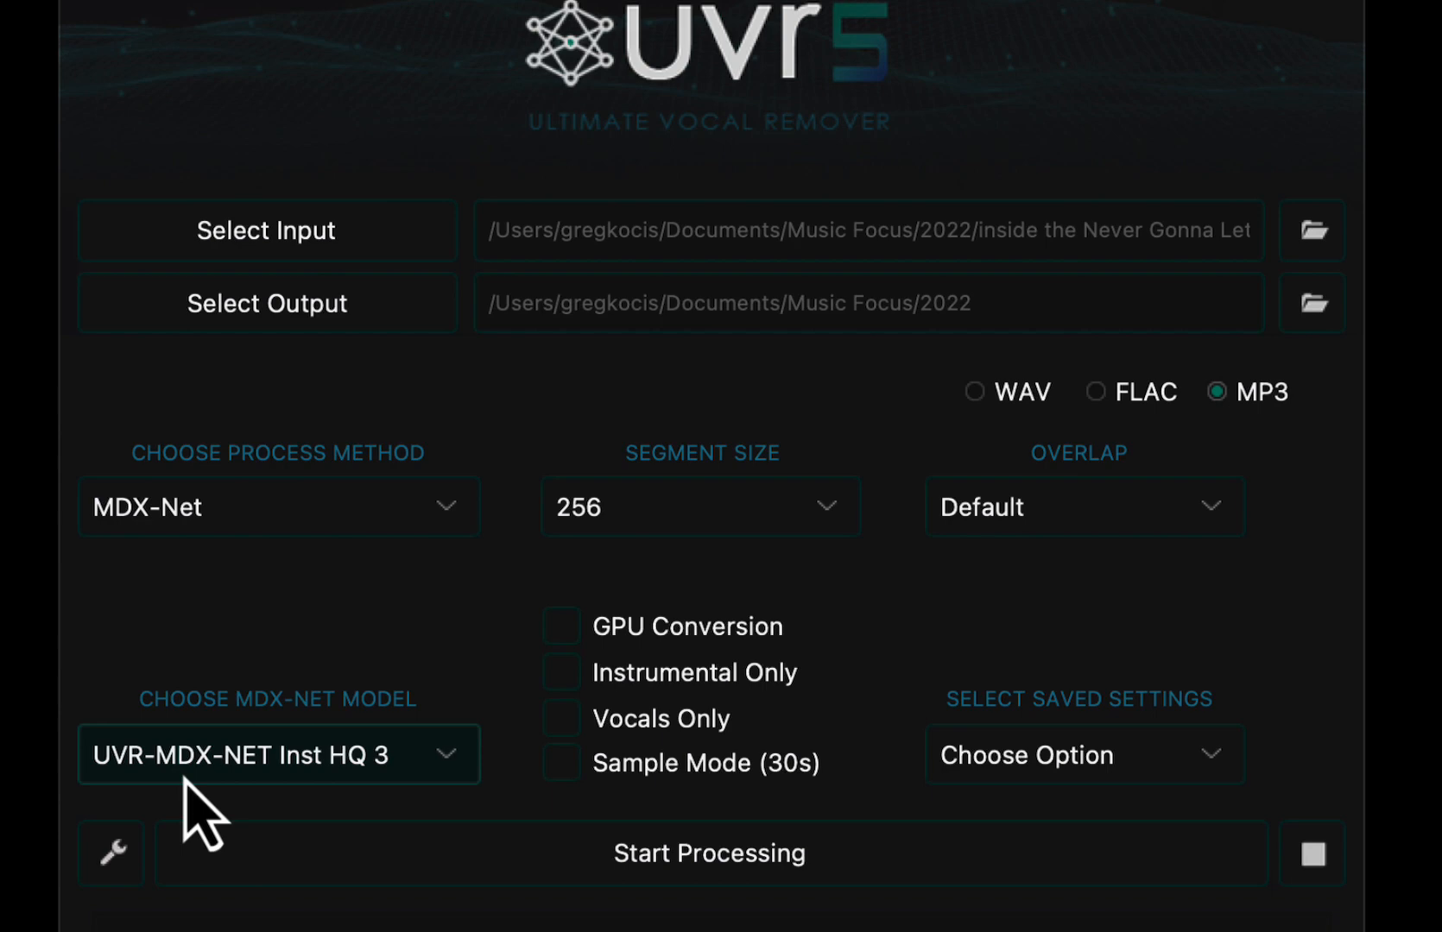
pyautogui.moveTo(266, 302)
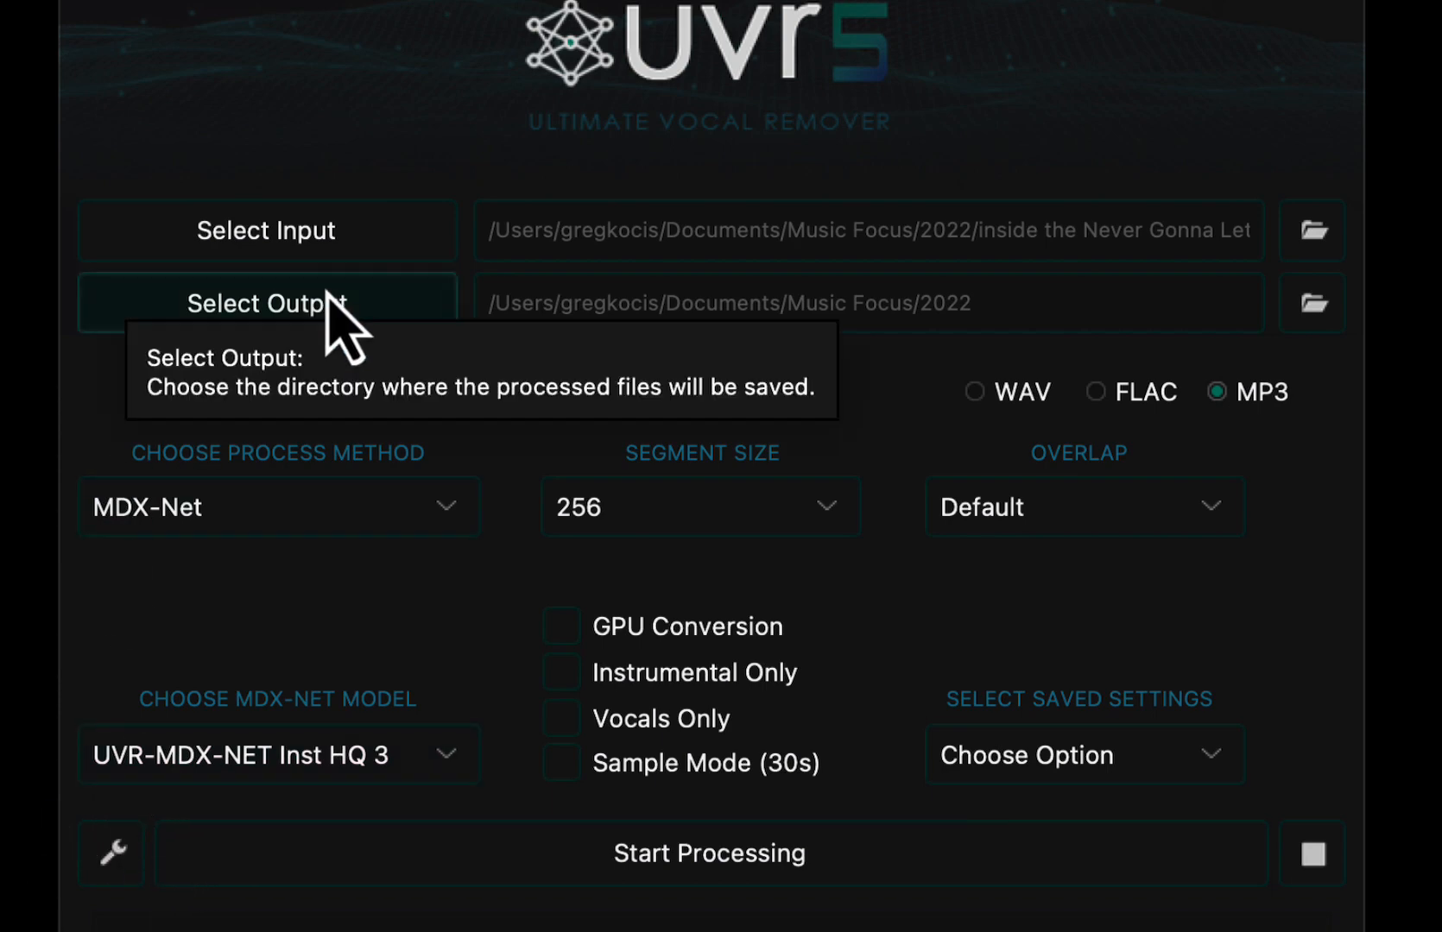
pyautogui.moveTo(401, 391)
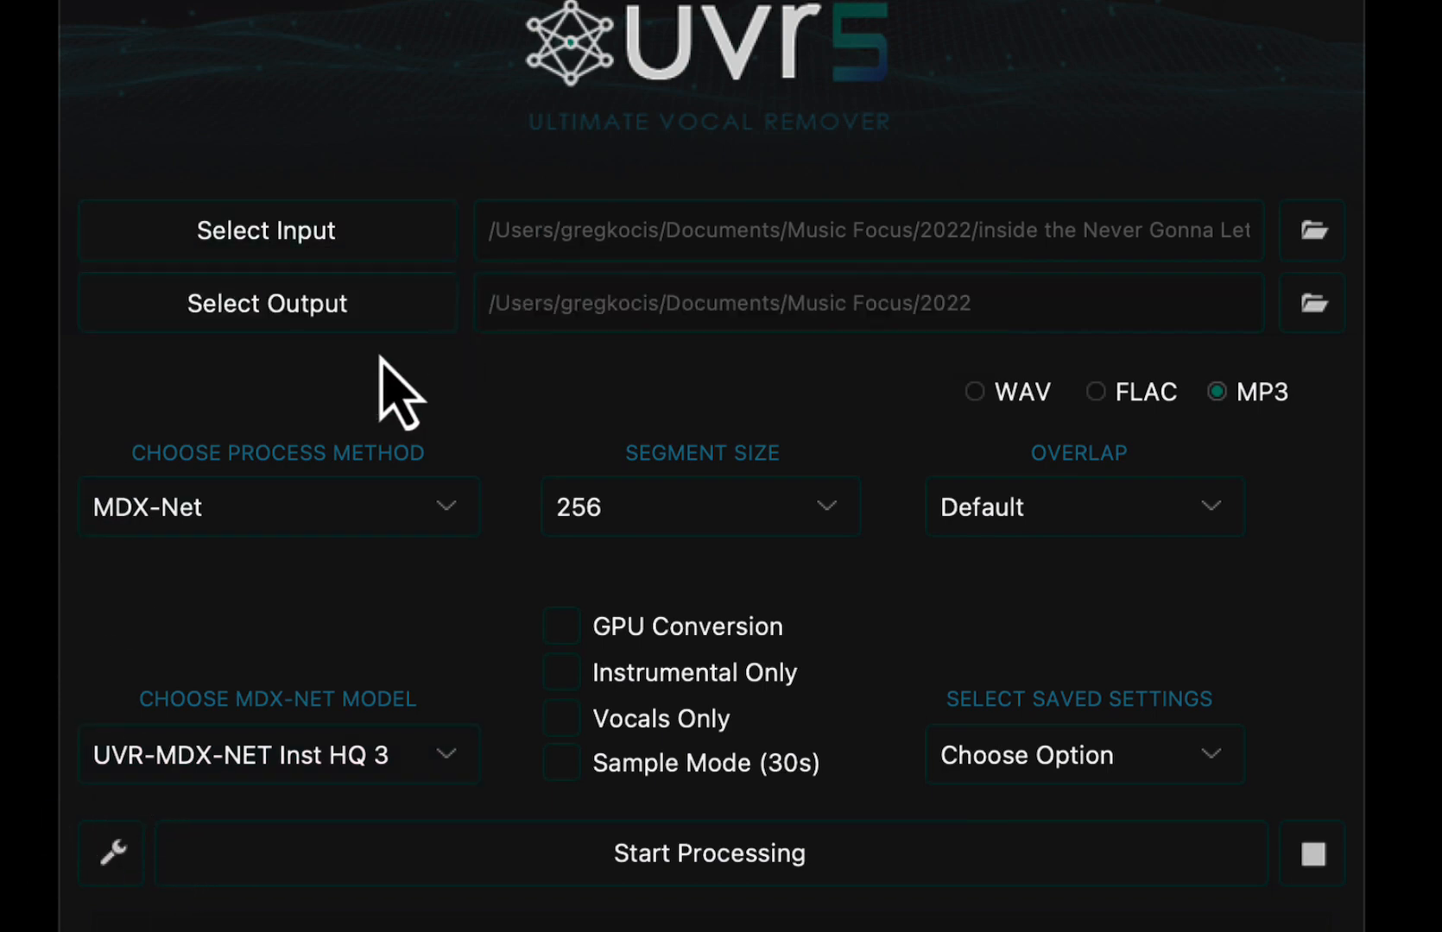
pyautogui.moveTo(265, 302)
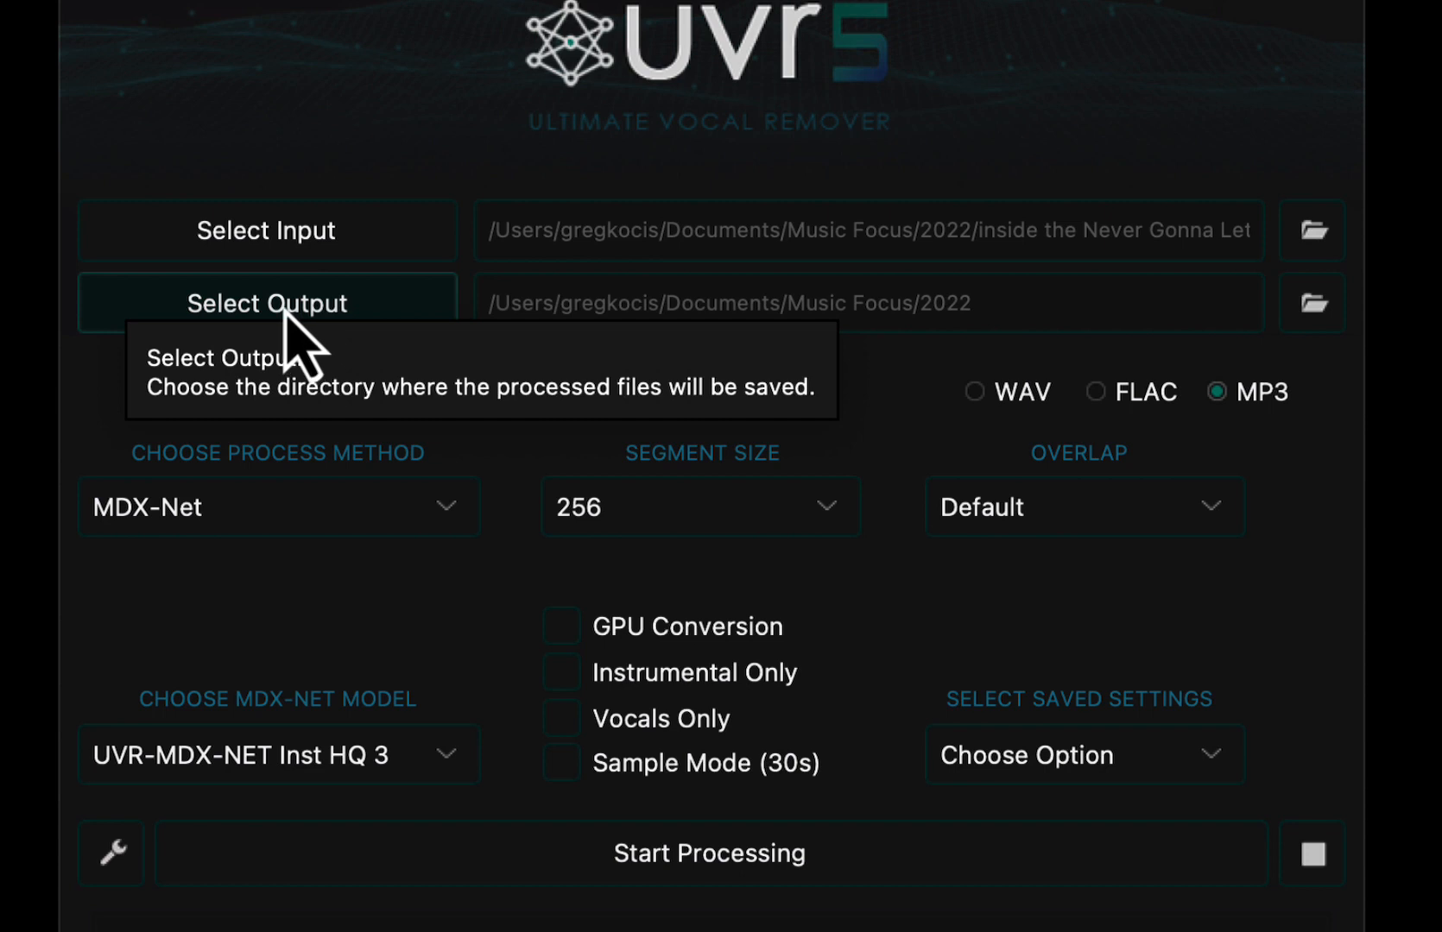
pyautogui.moveTo(174, 542)
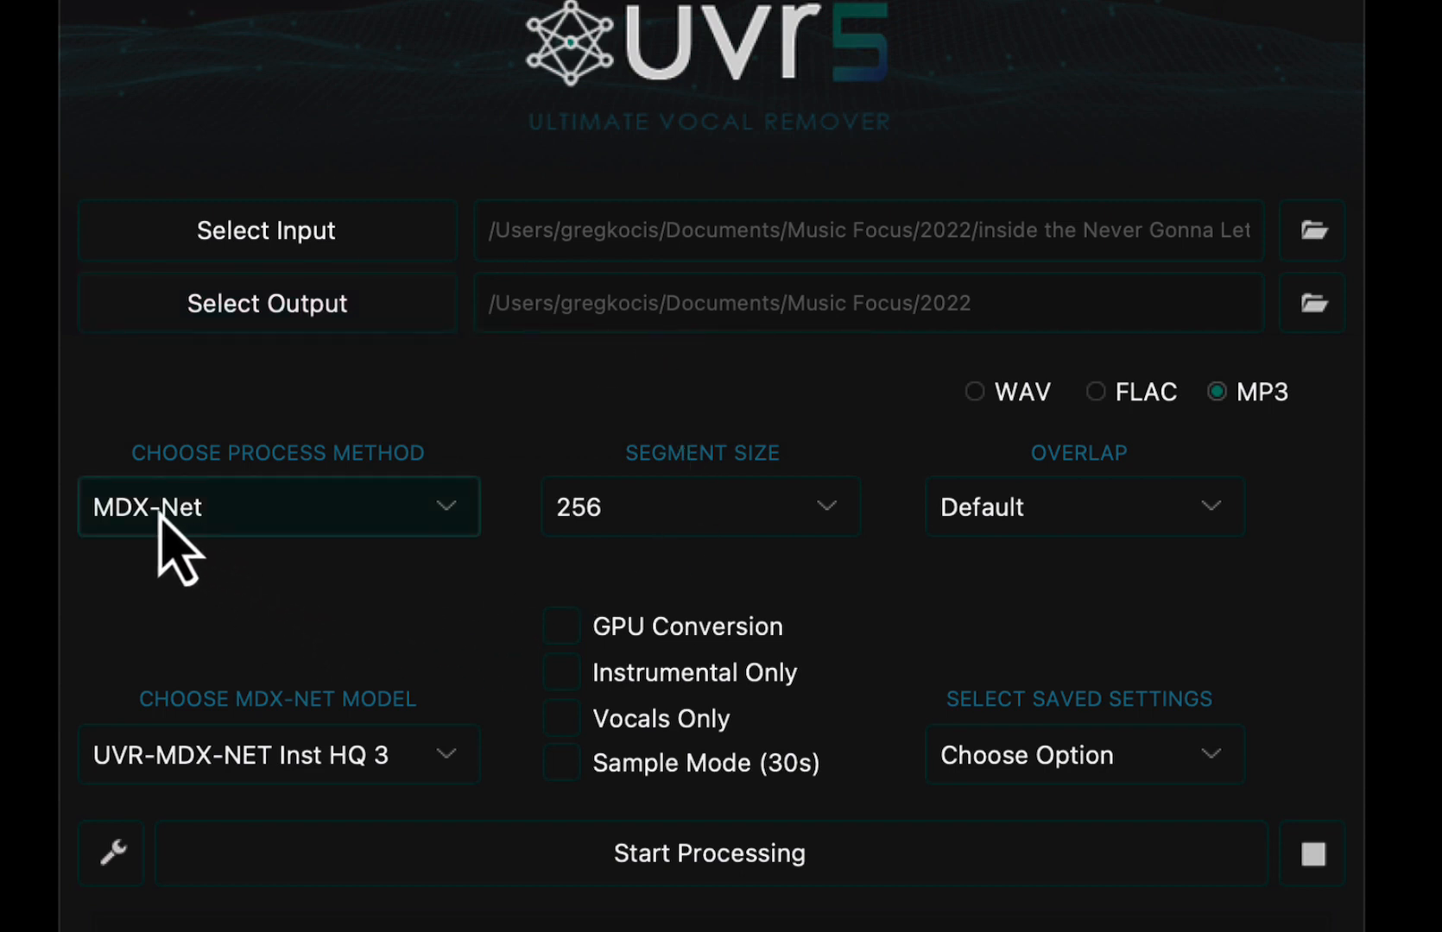
pyautogui.click(278, 506)
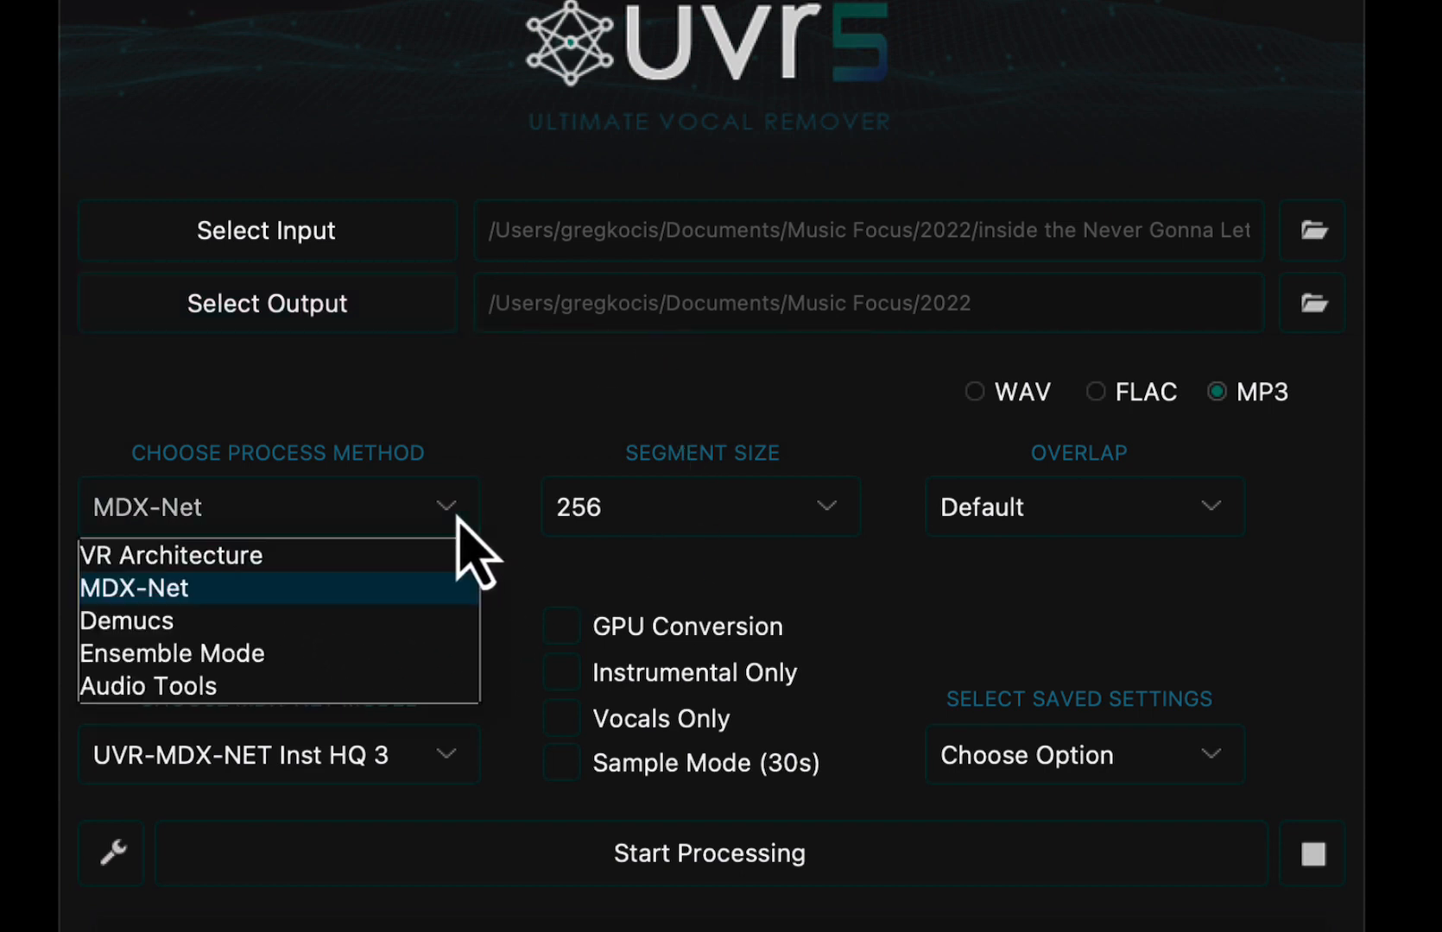
pyautogui.moveTo(464, 450)
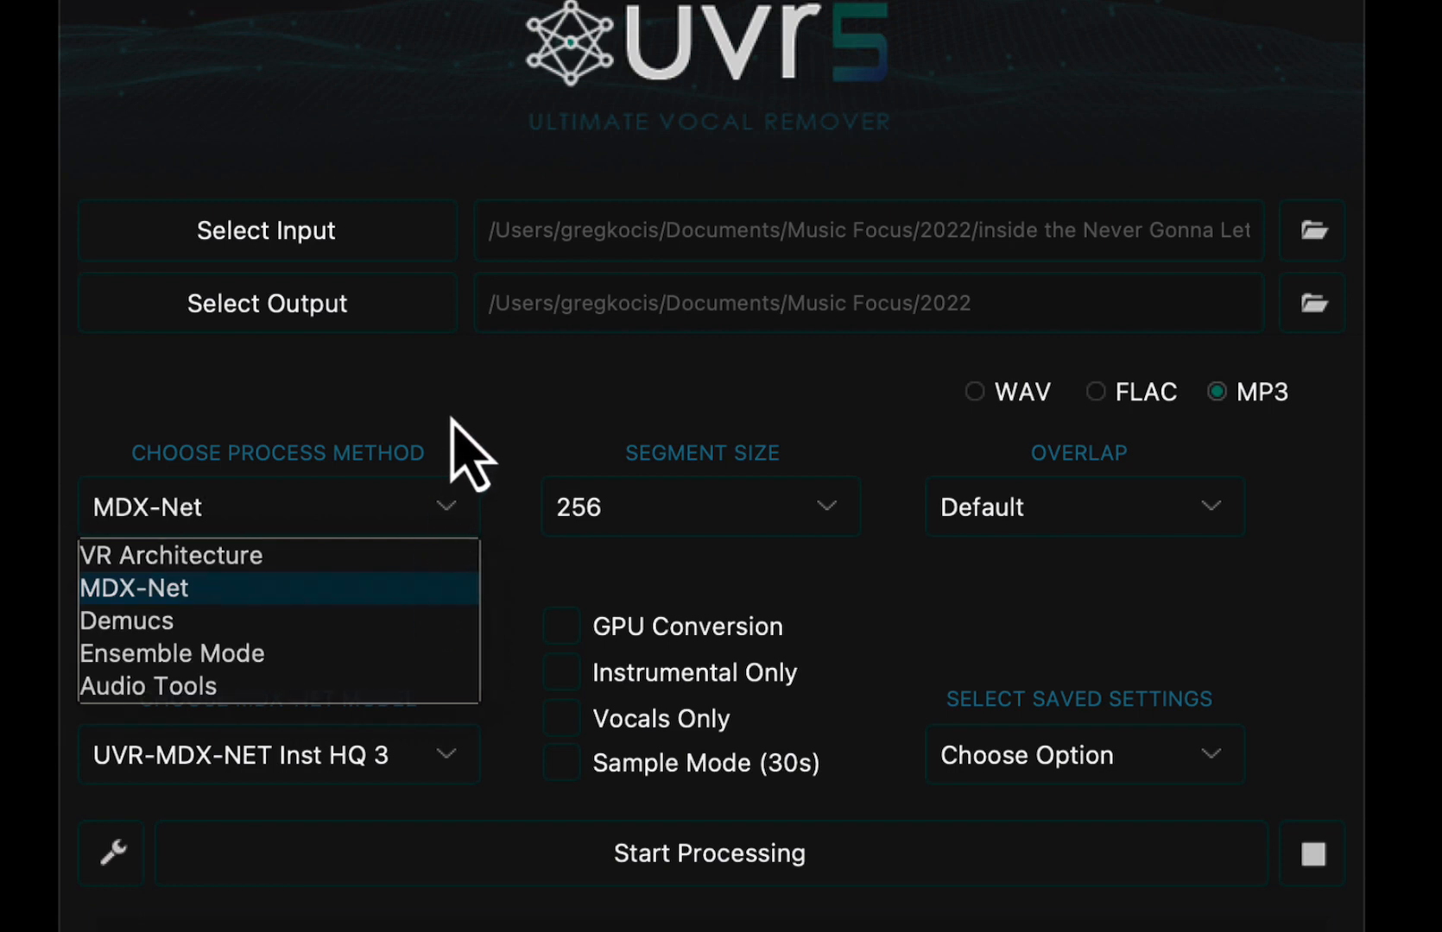
pyautogui.click(133, 587)
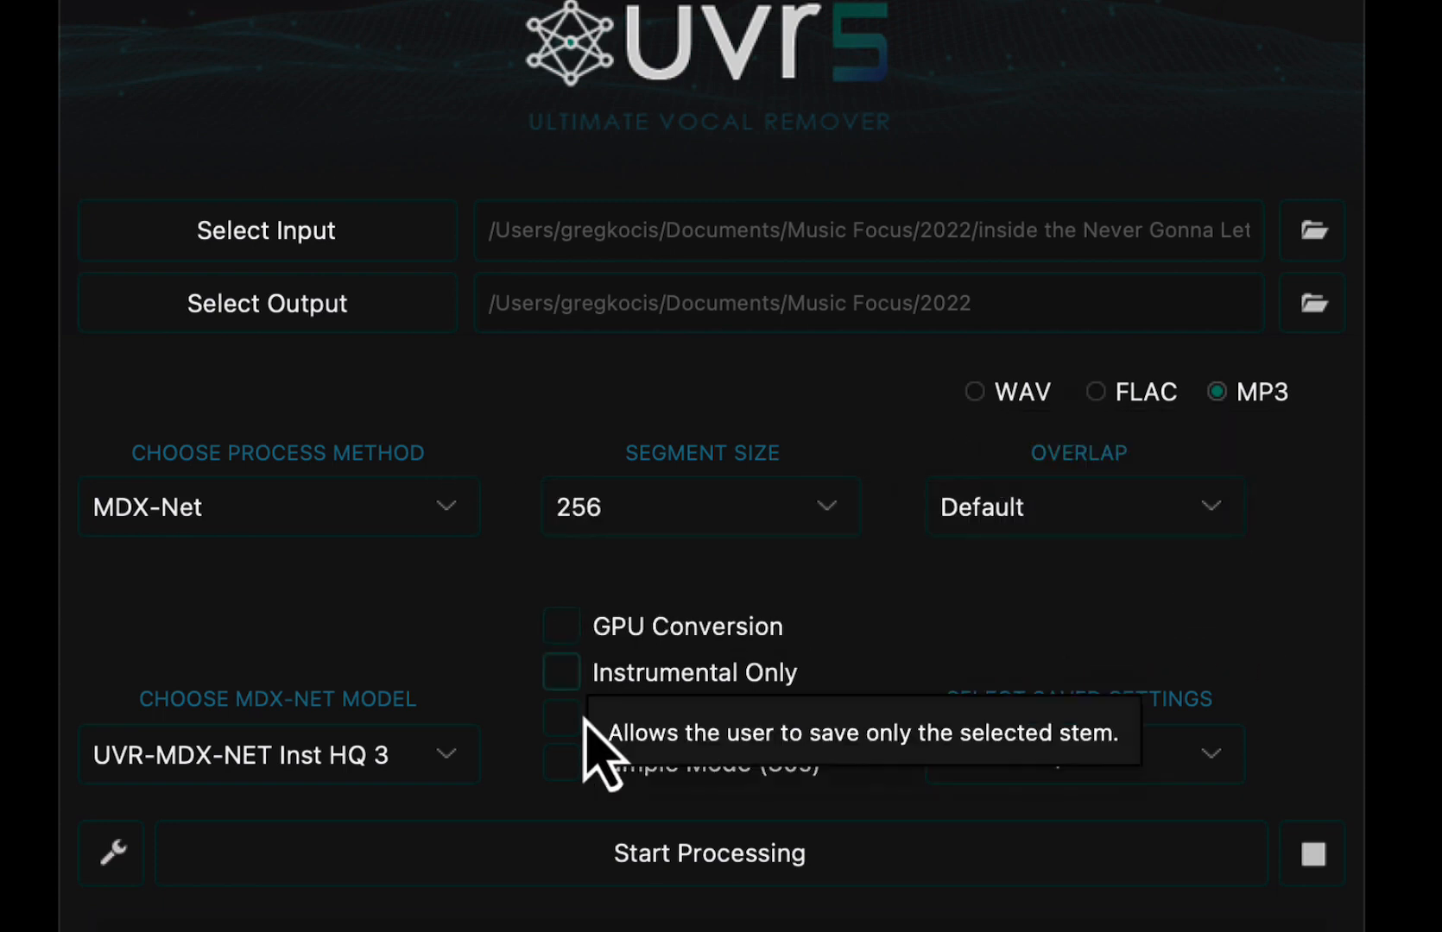
# Step: Keep the UVR-MDX-NET Inst HQ 3 model and enable Instrumental Only
pyautogui.click(278, 754)
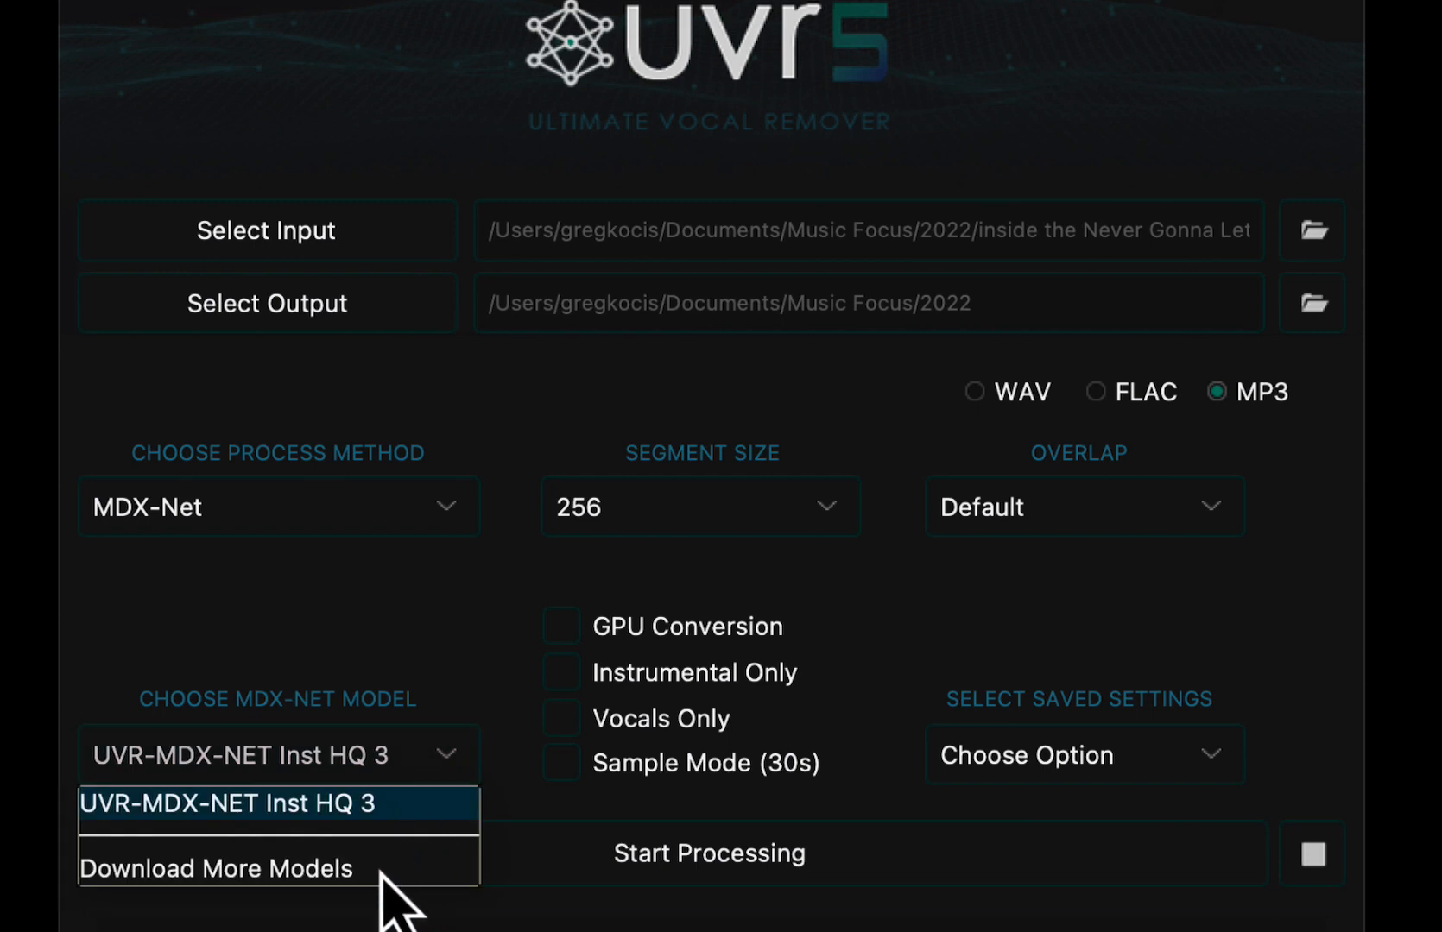
pyautogui.moveTo(396, 901)
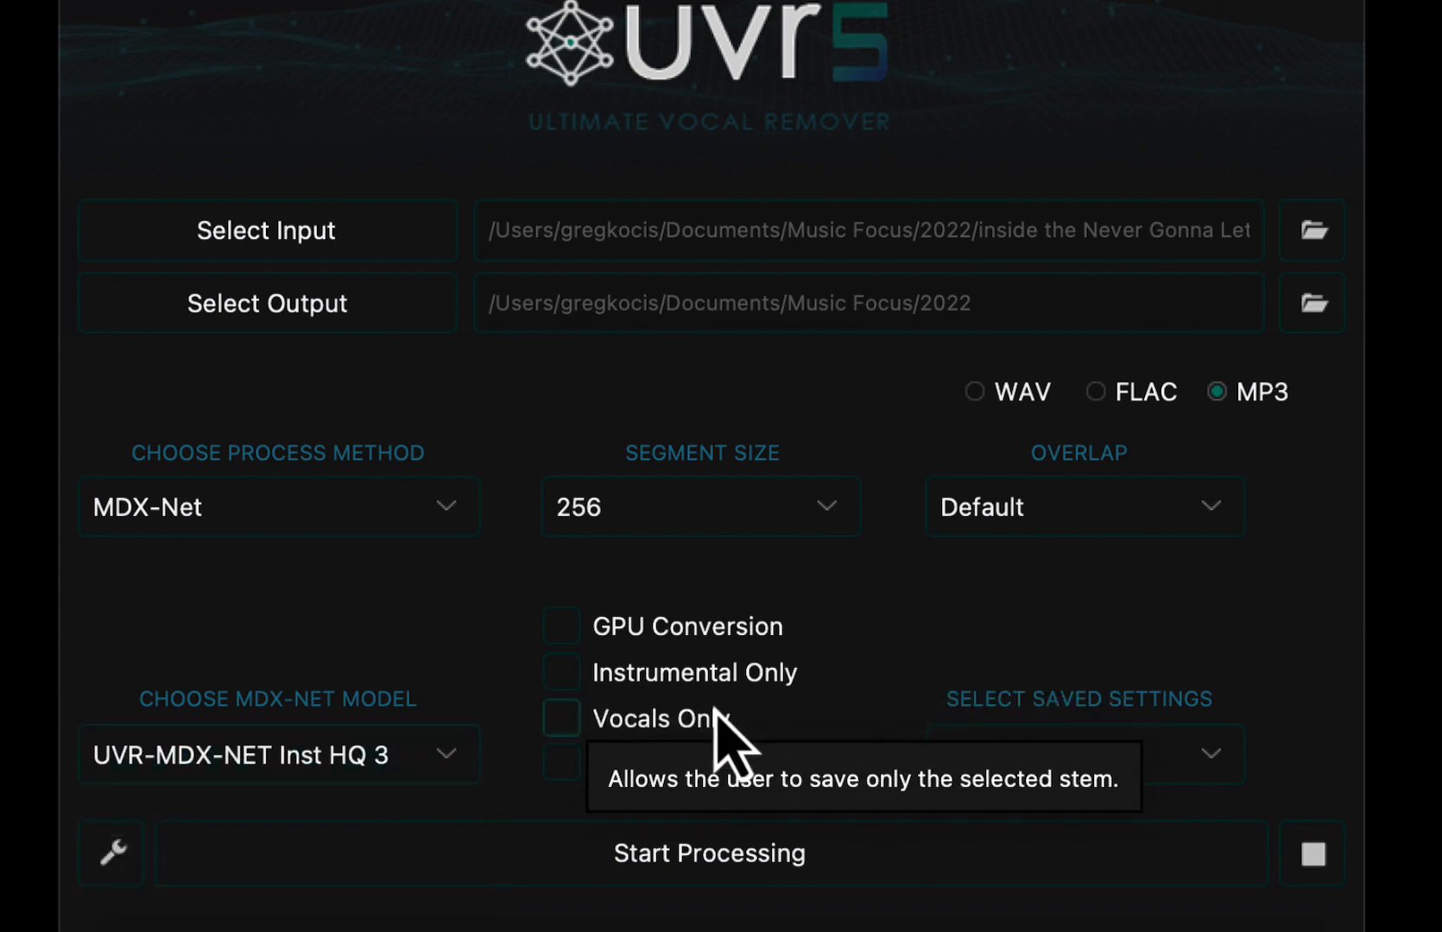
pyautogui.click(561, 718)
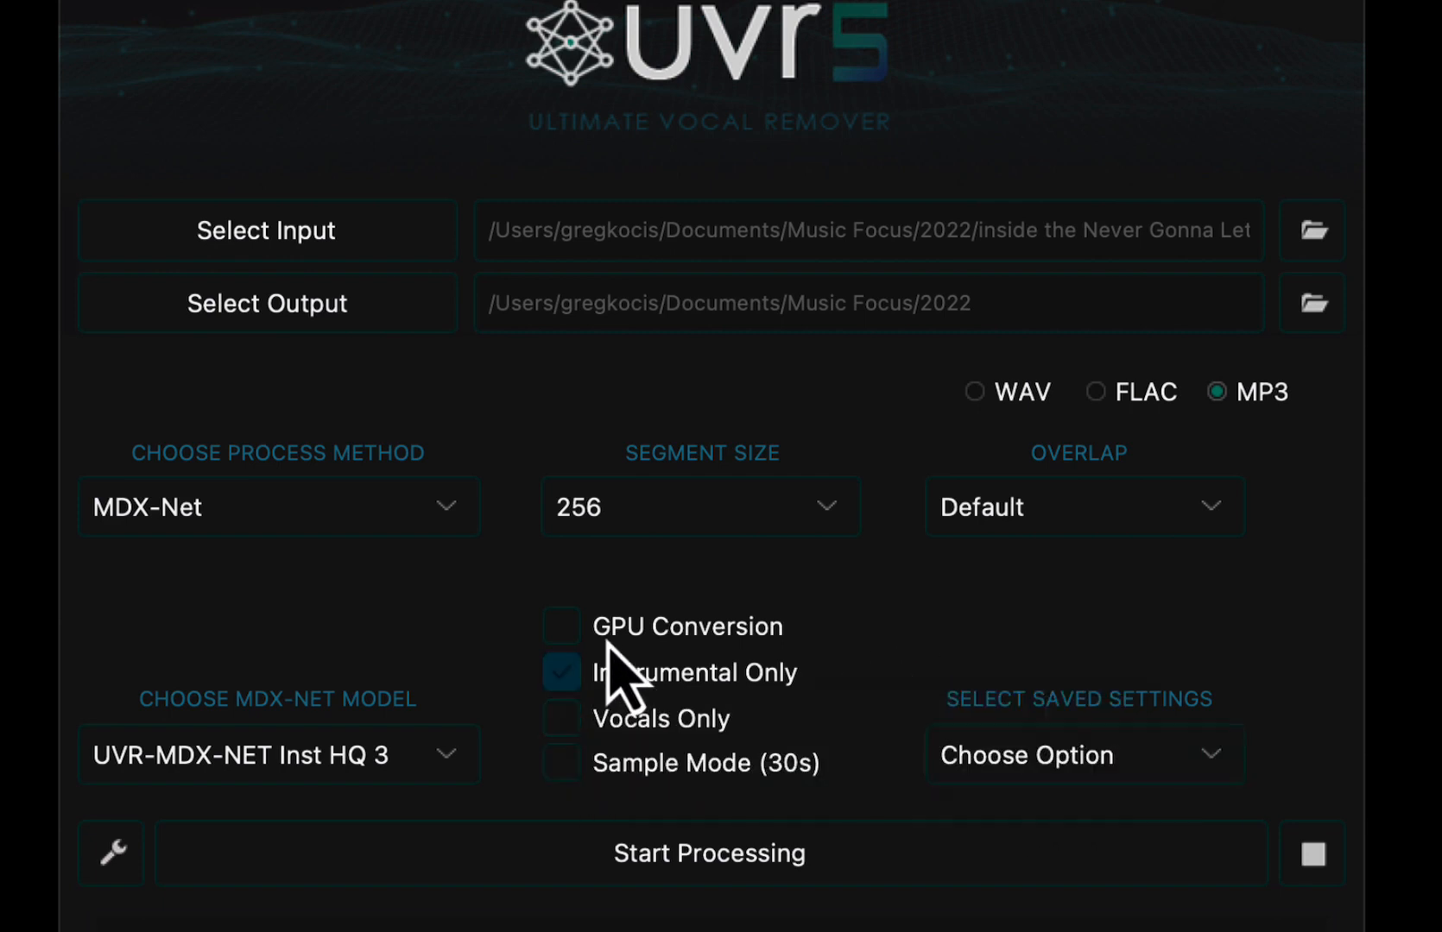
pyautogui.click(561, 671)
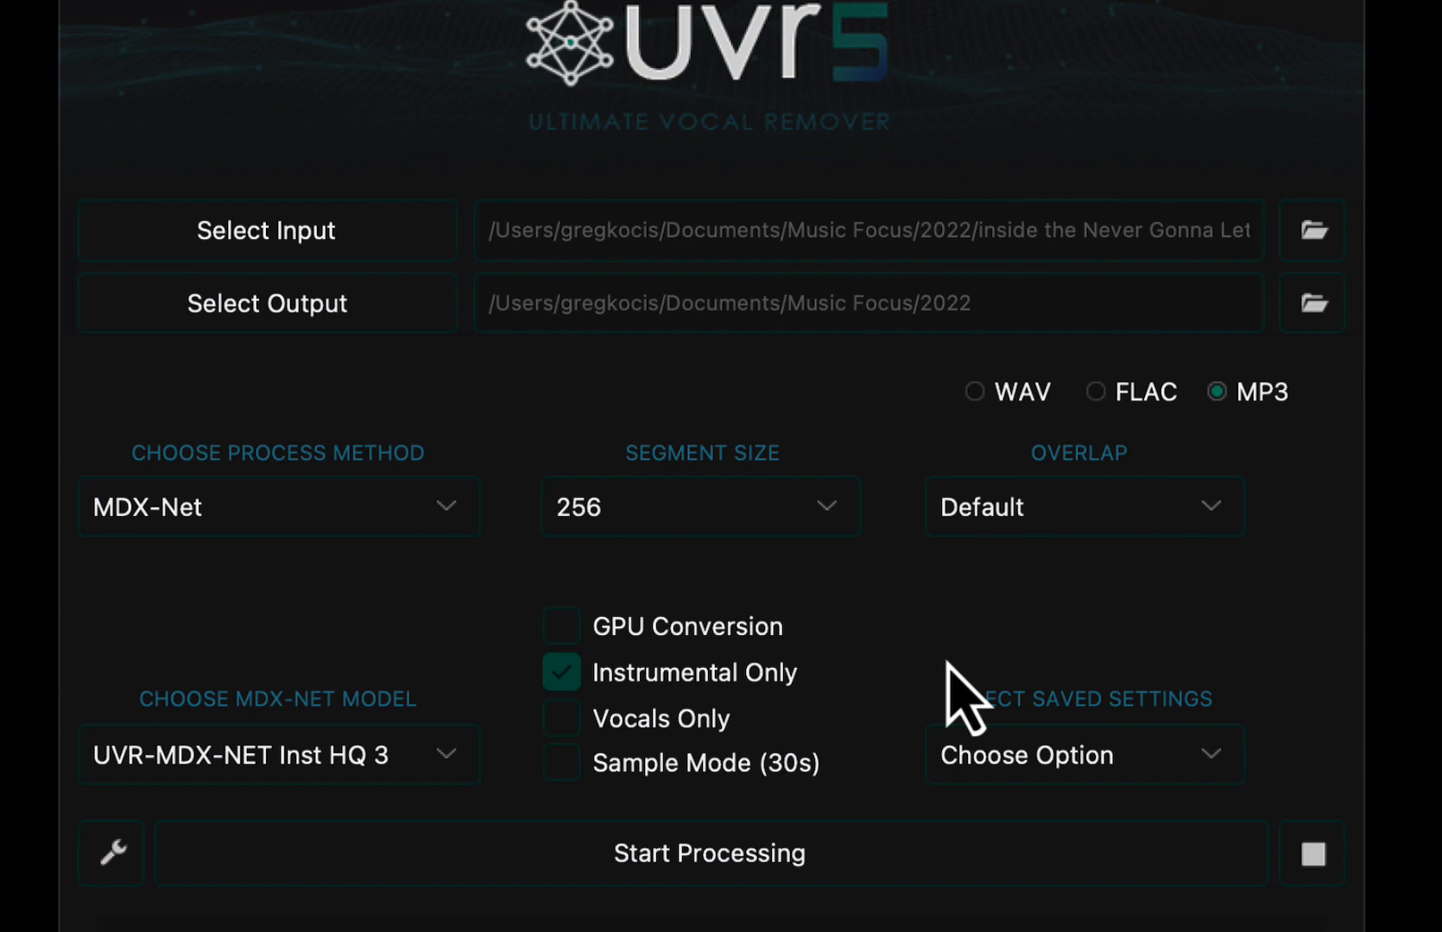
pyautogui.moveTo(1007, 634)
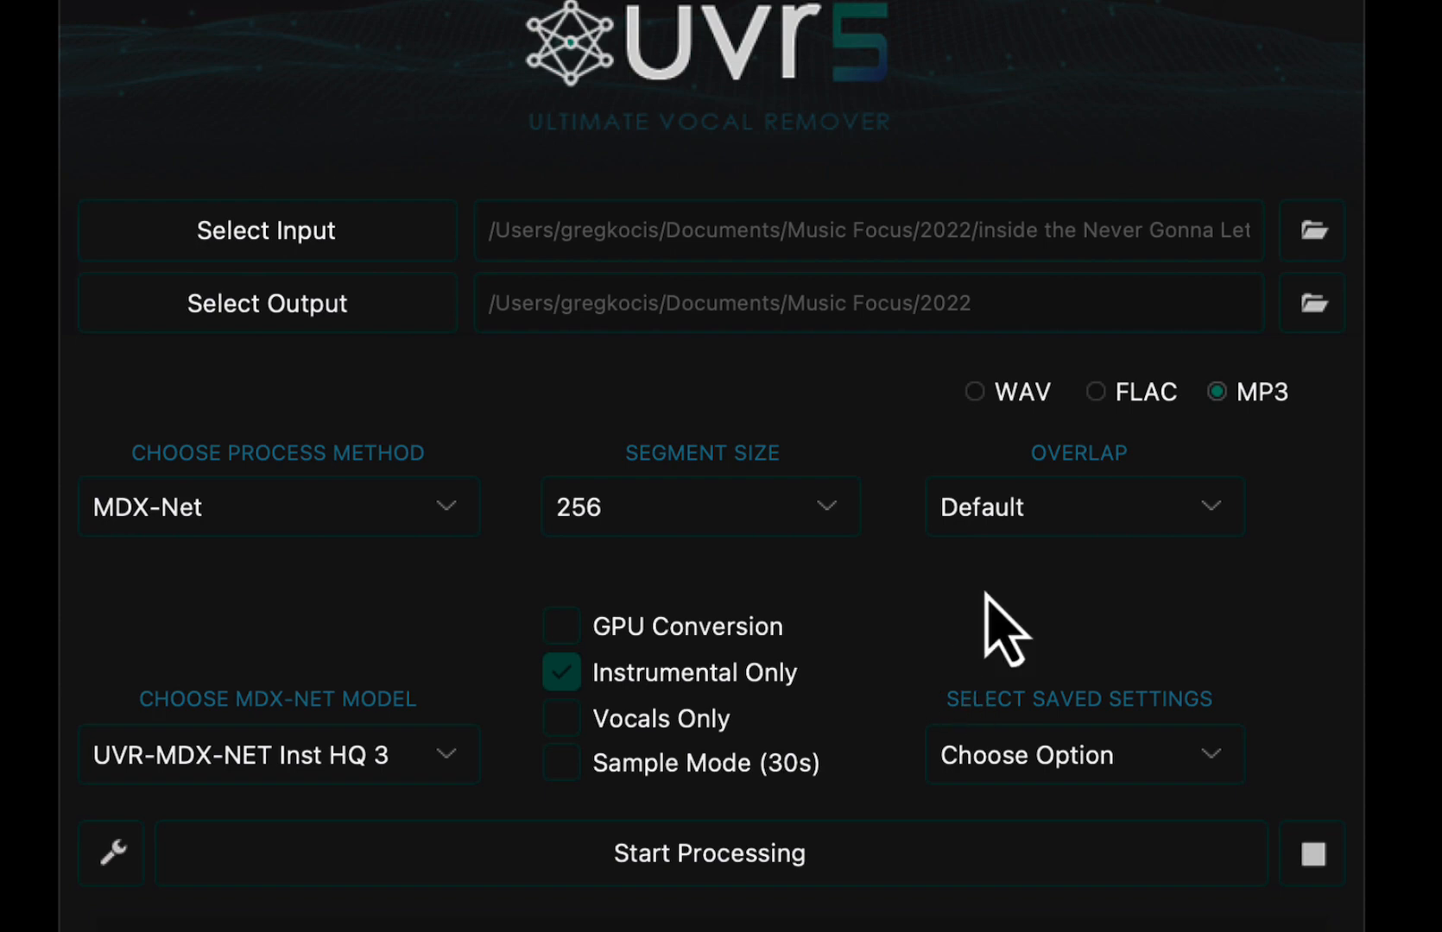
pyautogui.moveTo(1058, 561)
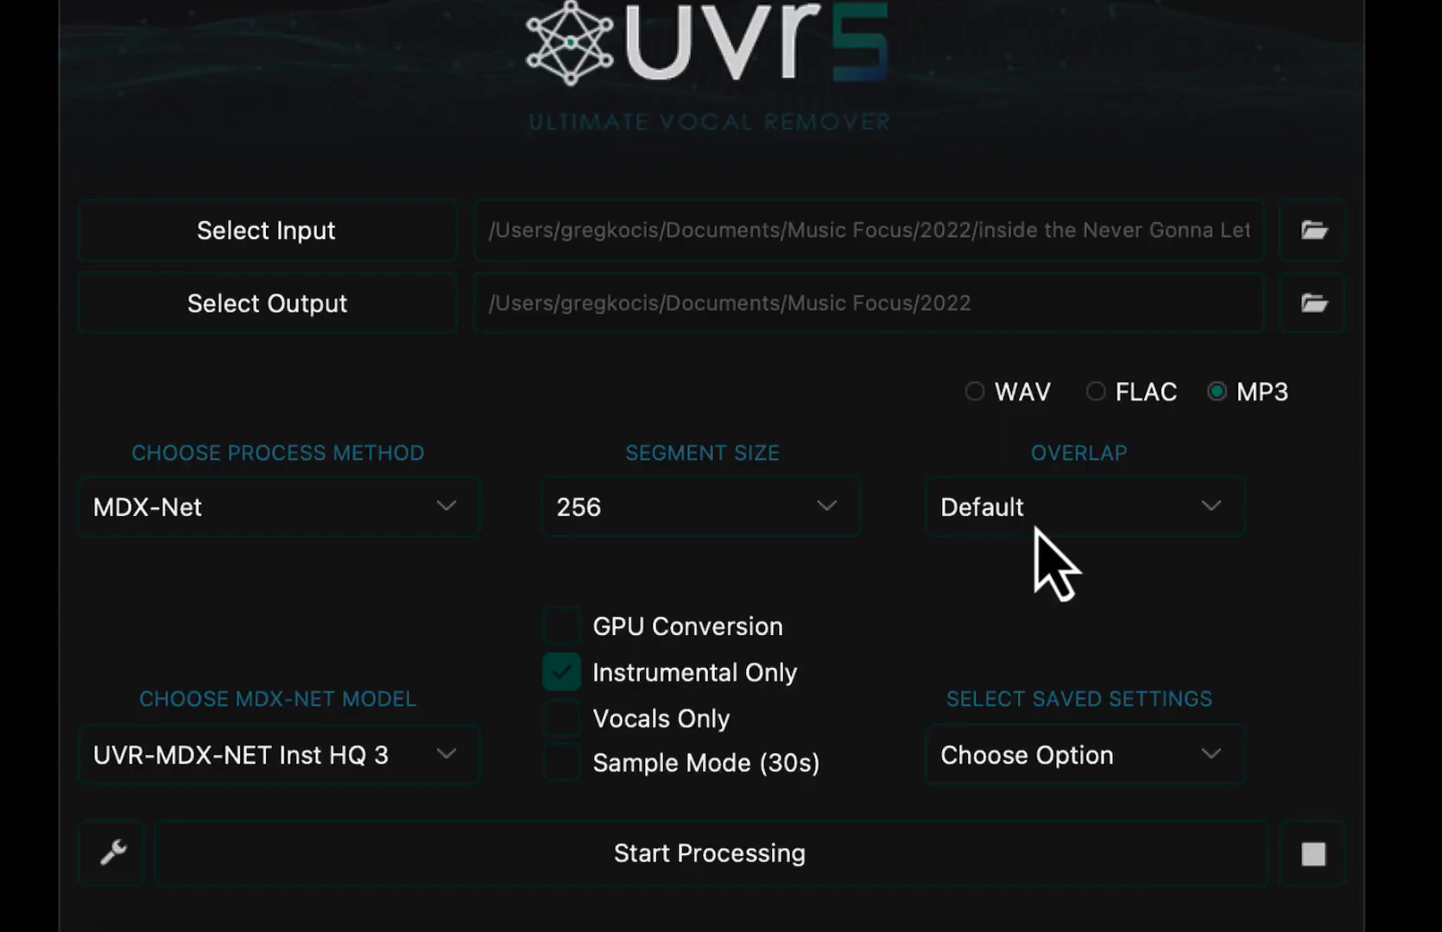